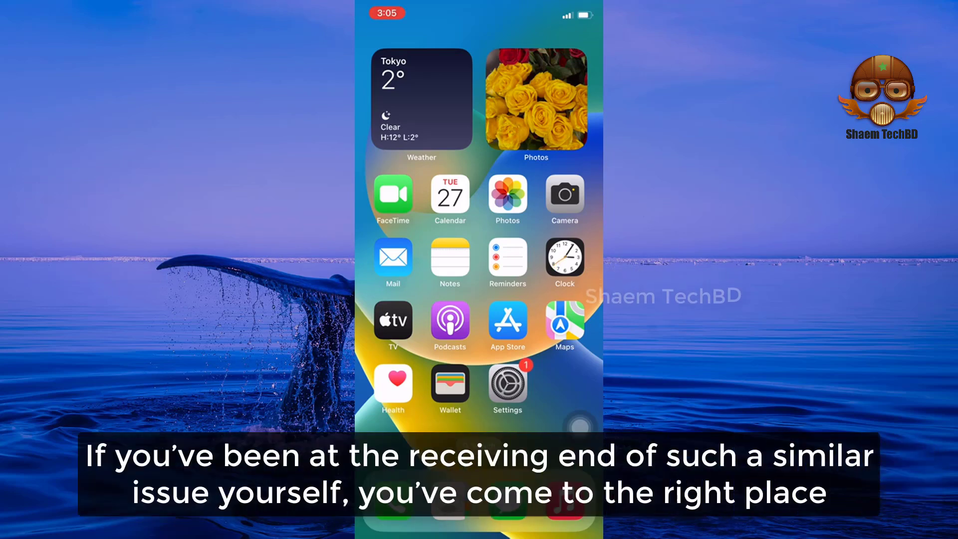
- Turn Wi-Fi off and back on from Control Center
scroll(left, 3)
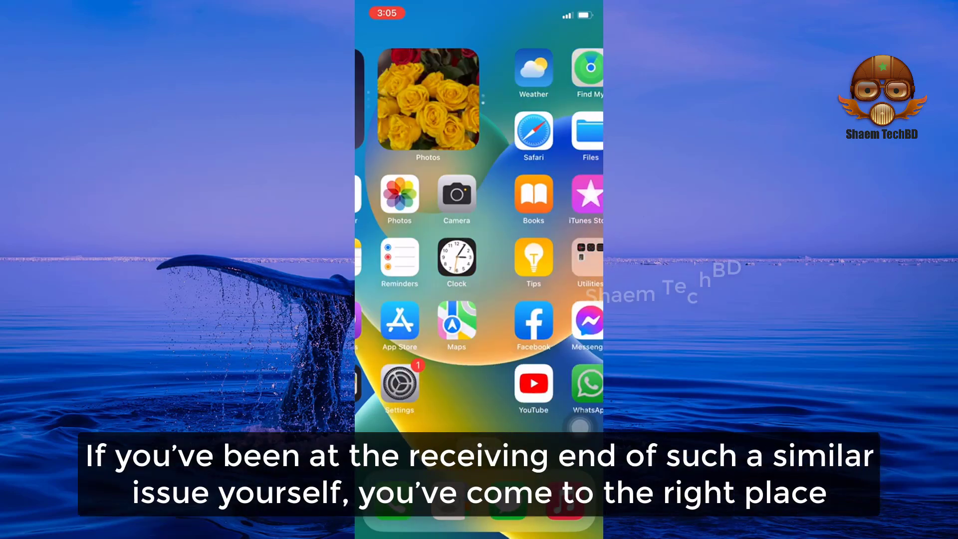
scroll(left, 3)
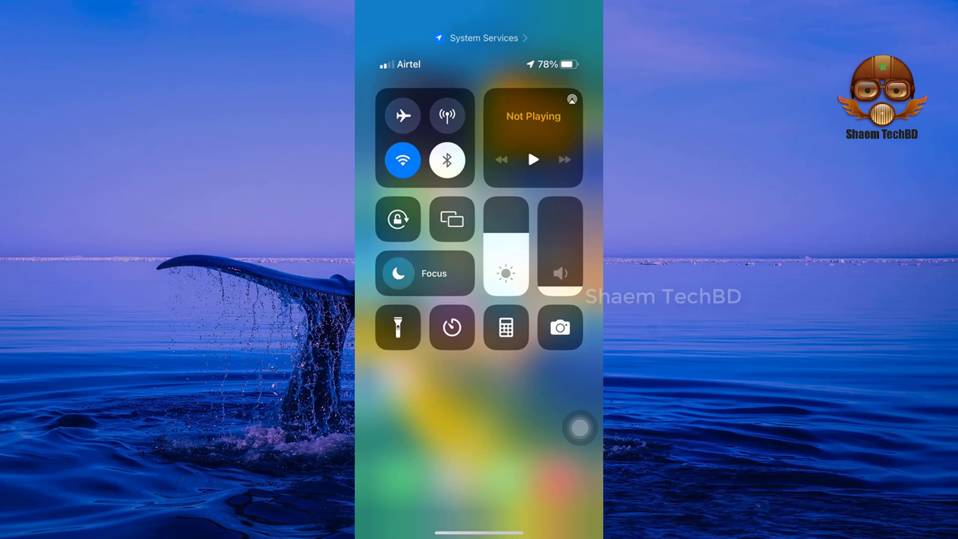
click(402, 160)
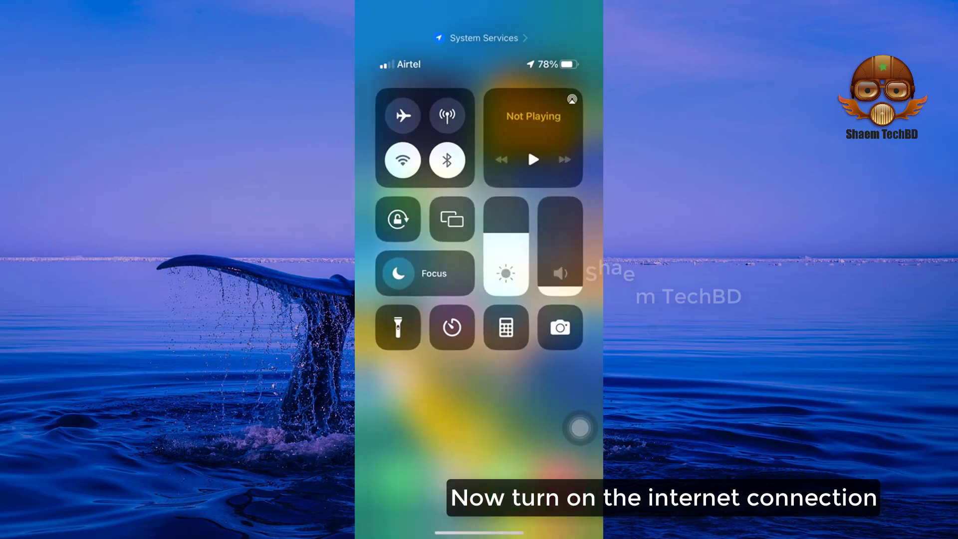
click(402, 160)
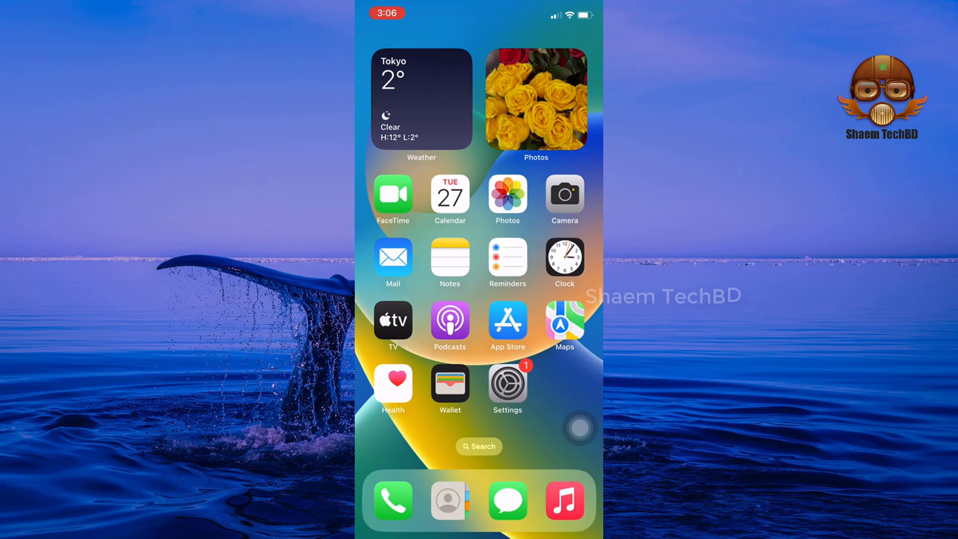
- Search the App Store for 'facebook' and open the Facebook app listing
click(507, 321)
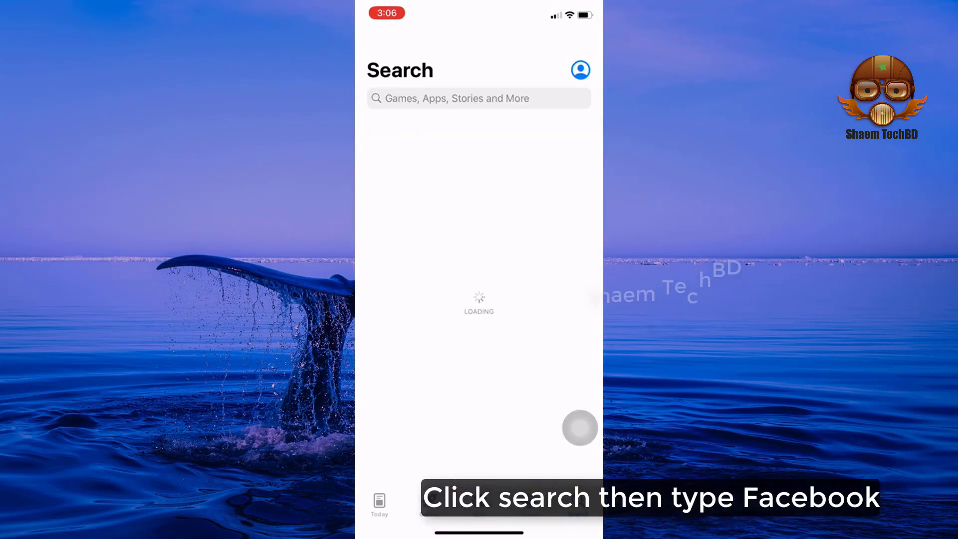
text(facebook)
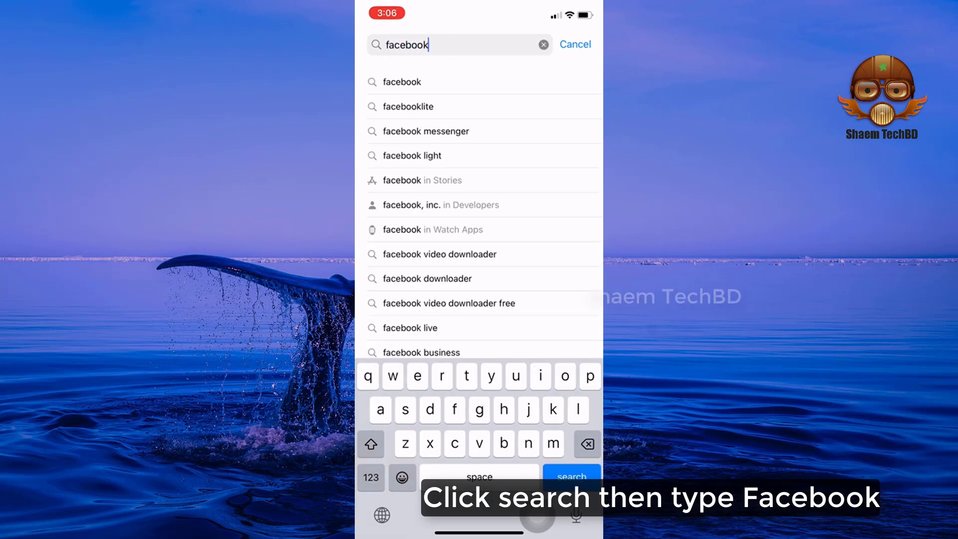
click(570, 477)
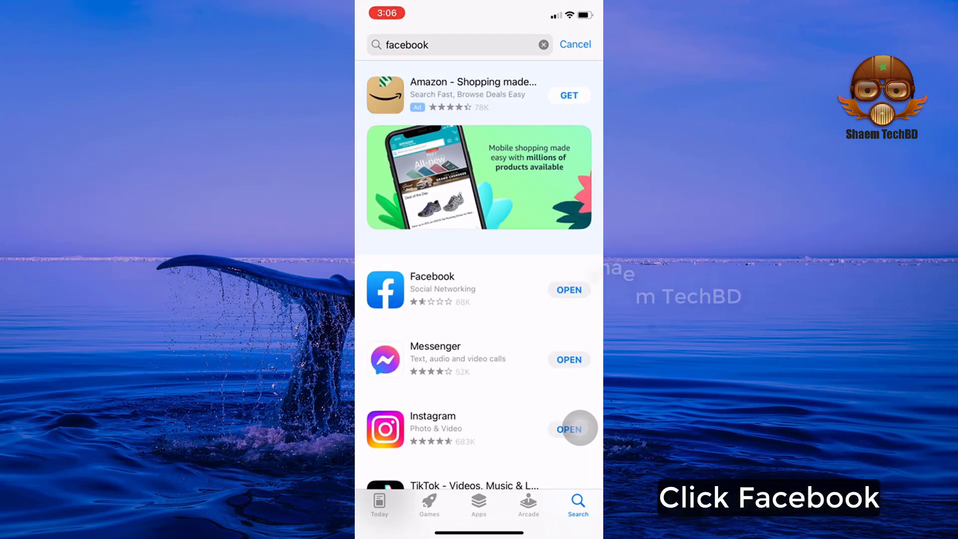
click(432, 276)
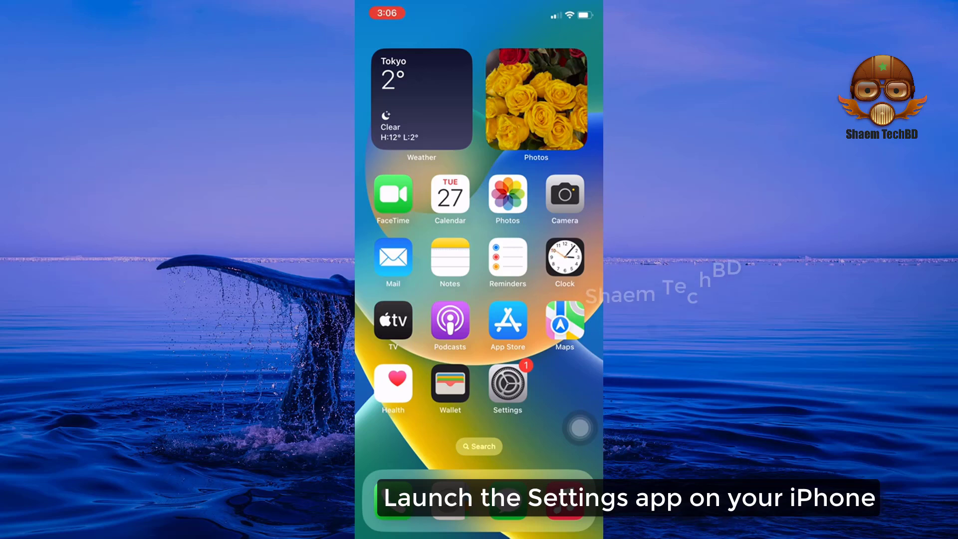
- Go to Settings > General > iPhone Storage to see installed apps' storage
click(506, 384)
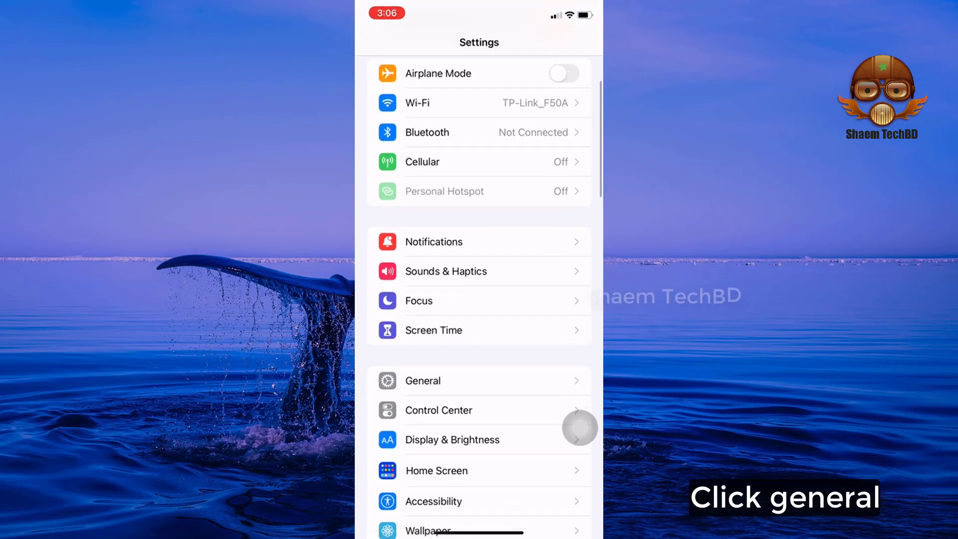
scroll(down, 3)
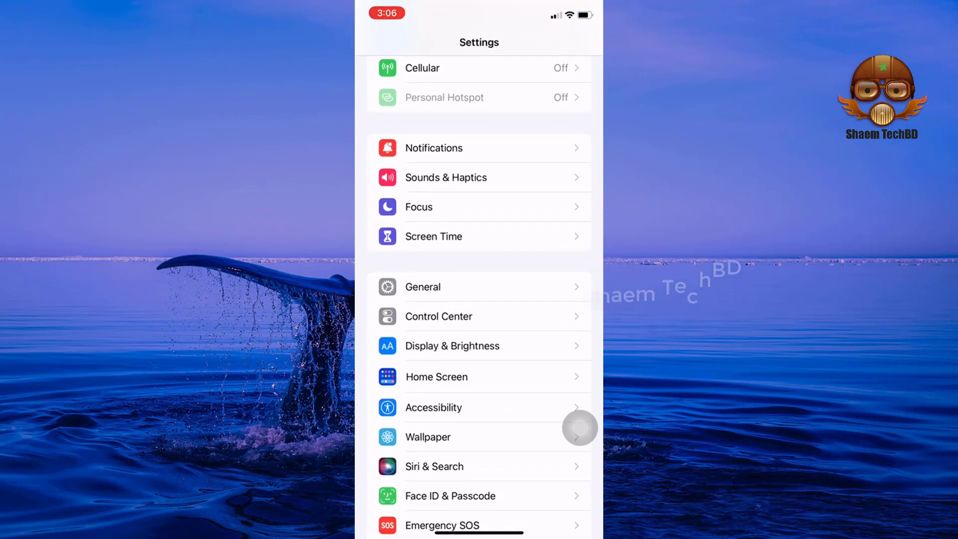
click(422, 286)
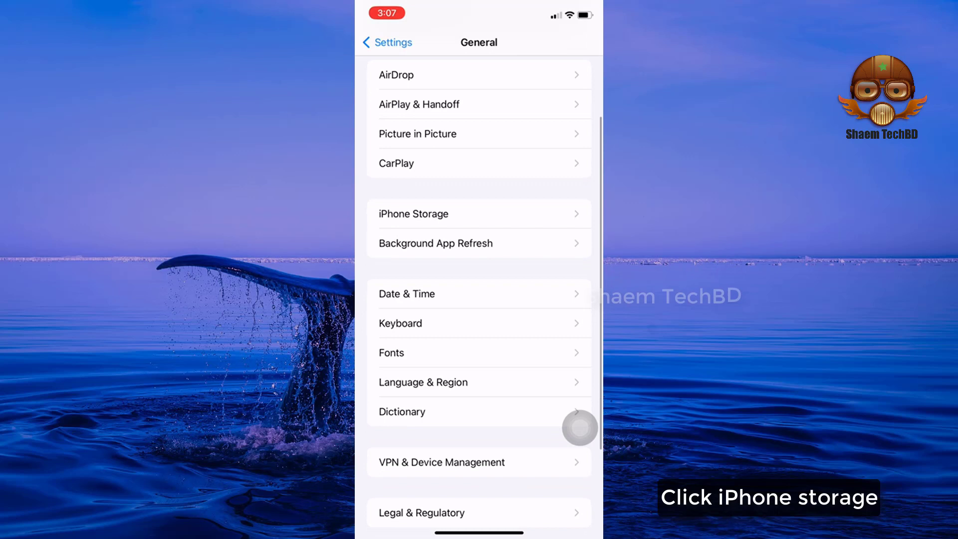
click(414, 213)
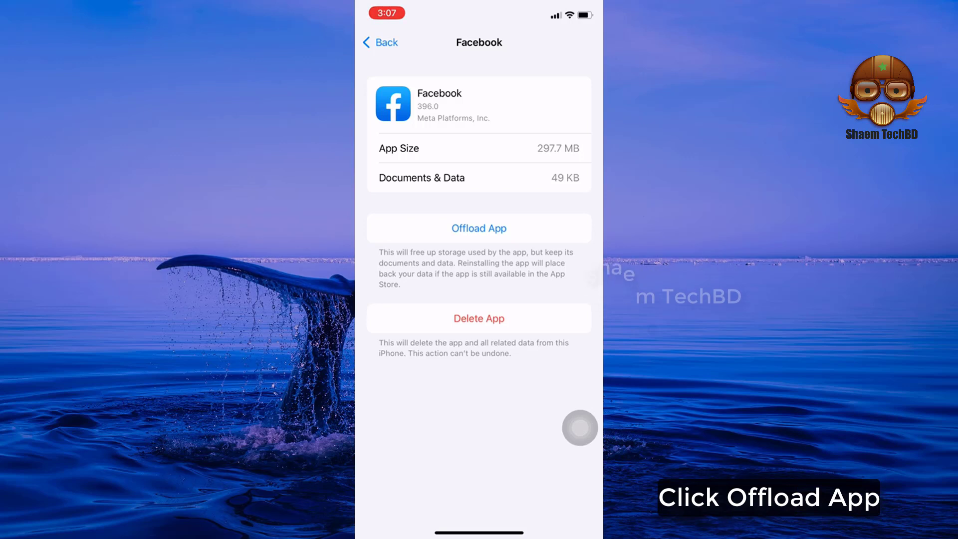
- Offload Facebook, keeping its 586 KB of data, then reinstall it
click(479, 228)
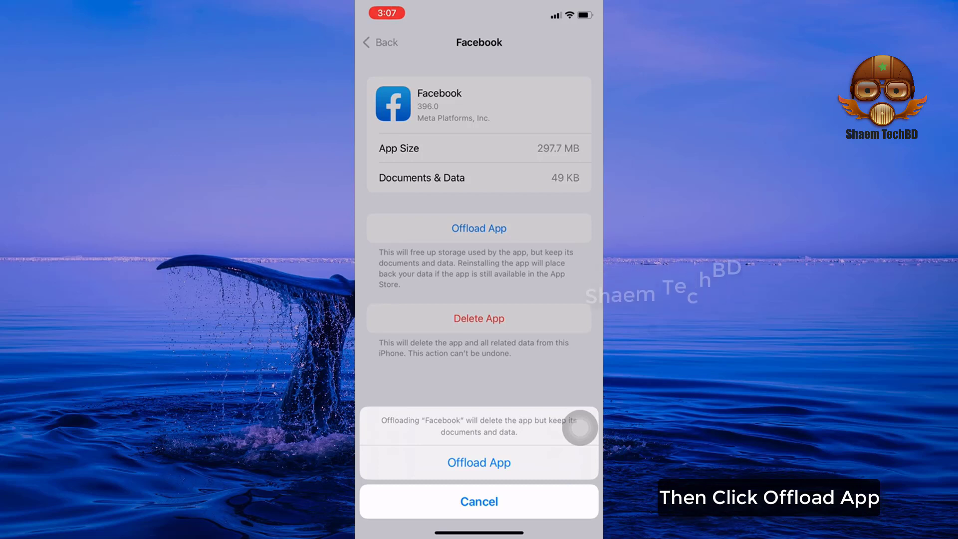
click(478, 463)
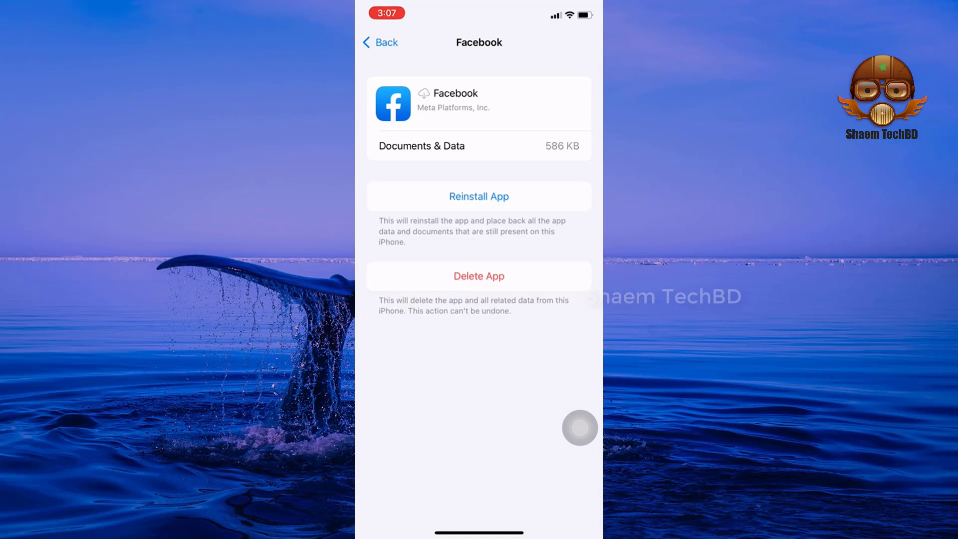
click(479, 196)
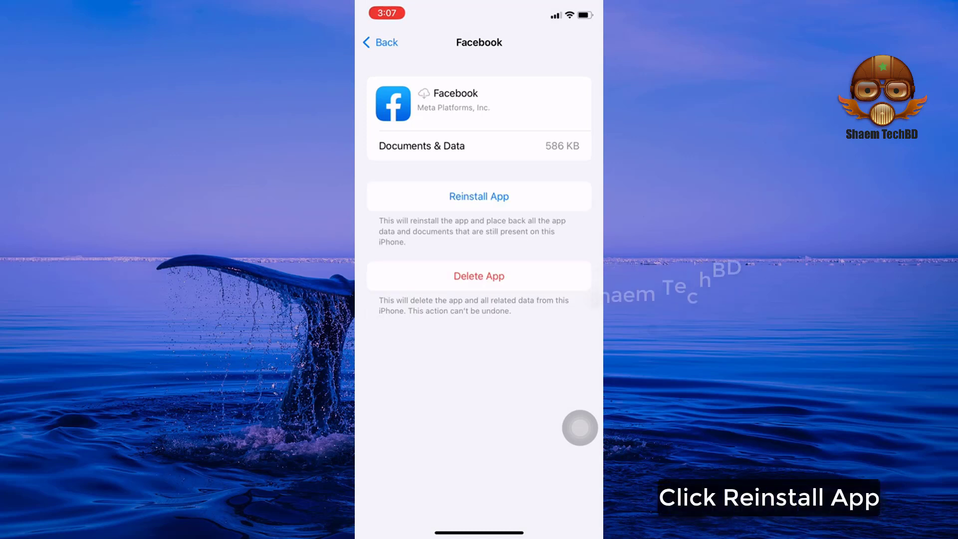
click(479, 196)
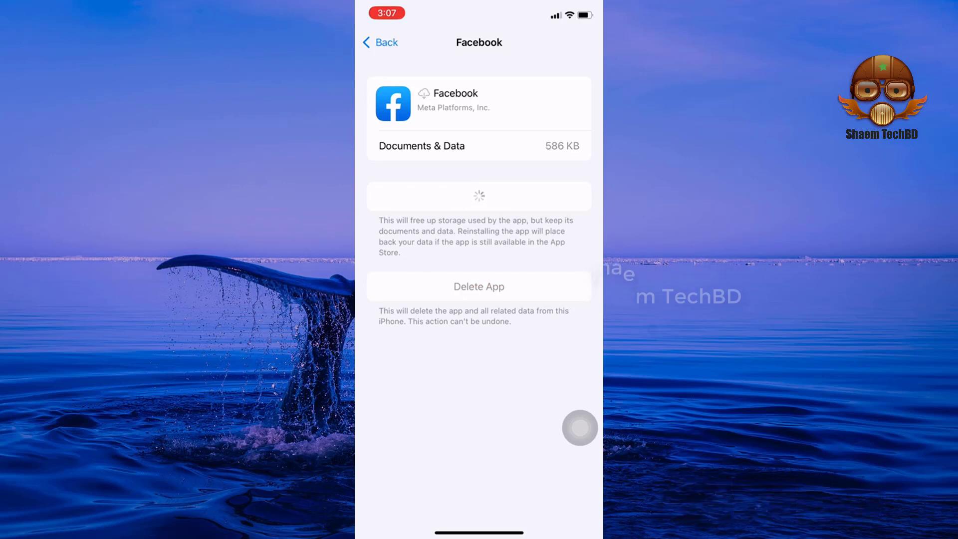